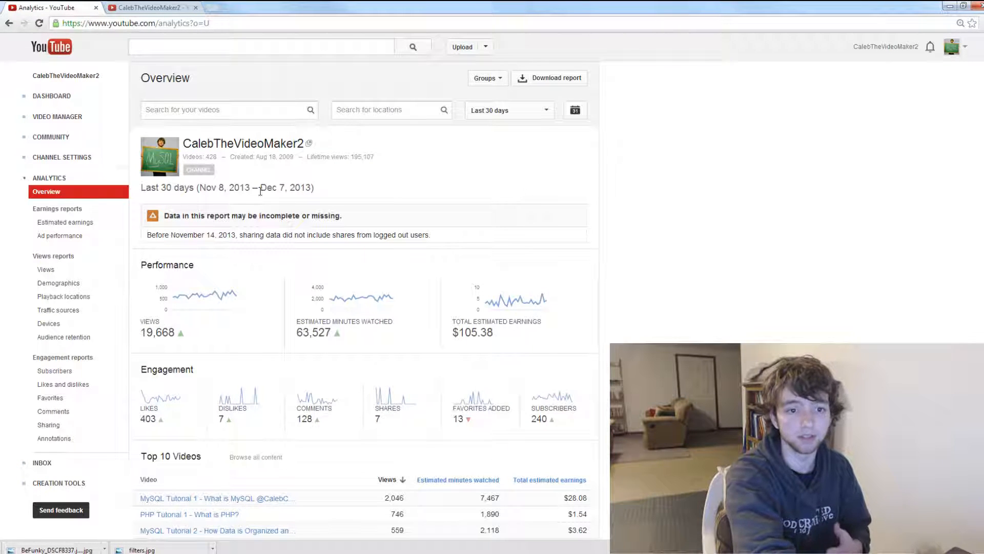
mouse_move(278, 192)
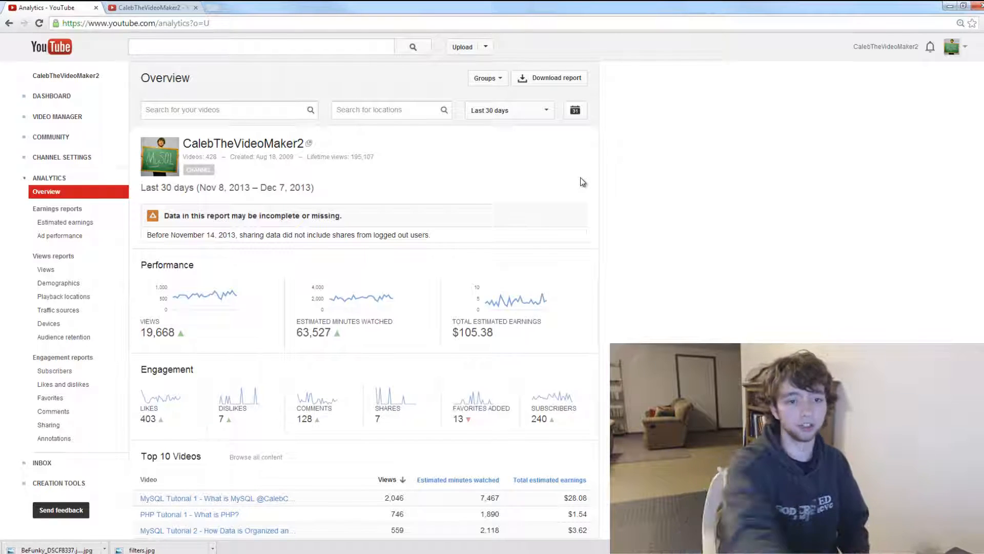
mouse_move(217, 330)
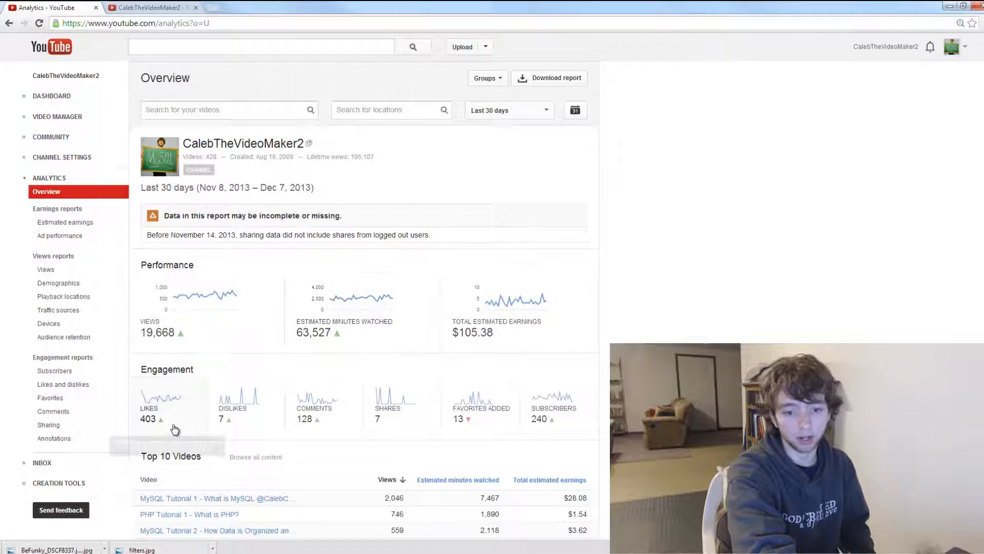
mouse_move(193, 311)
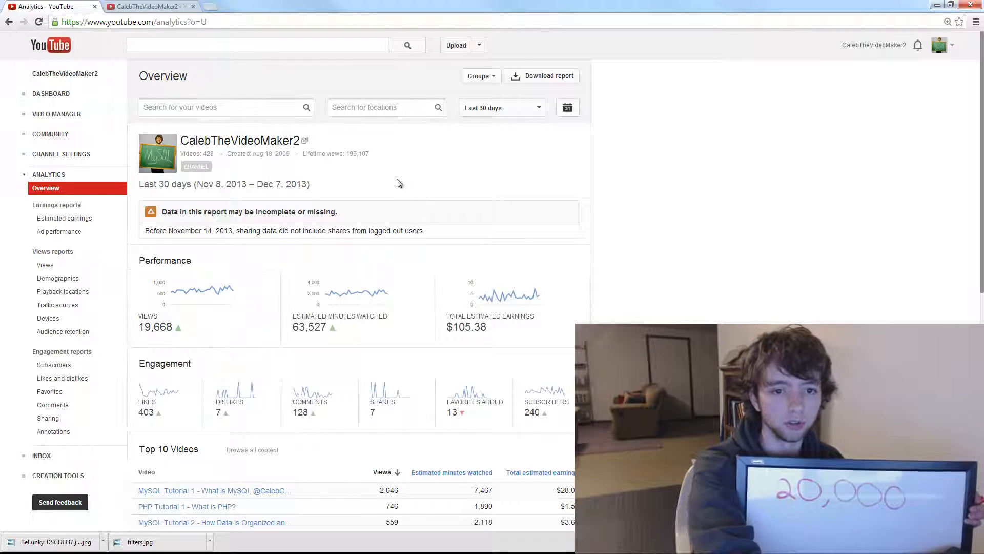
Open the Database Design group report showing 3,215 views and $20.98 earnings
double_click(357, 153)
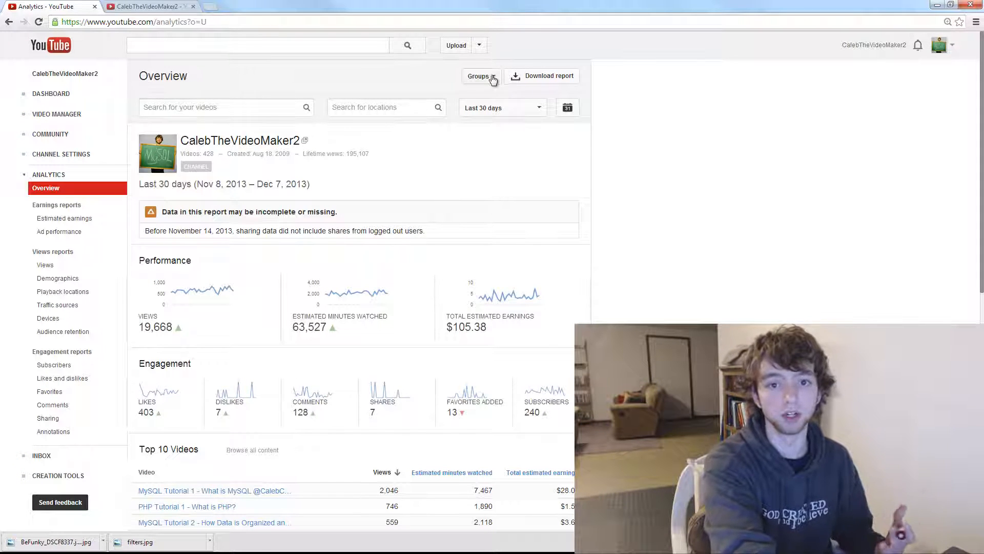
click(481, 76)
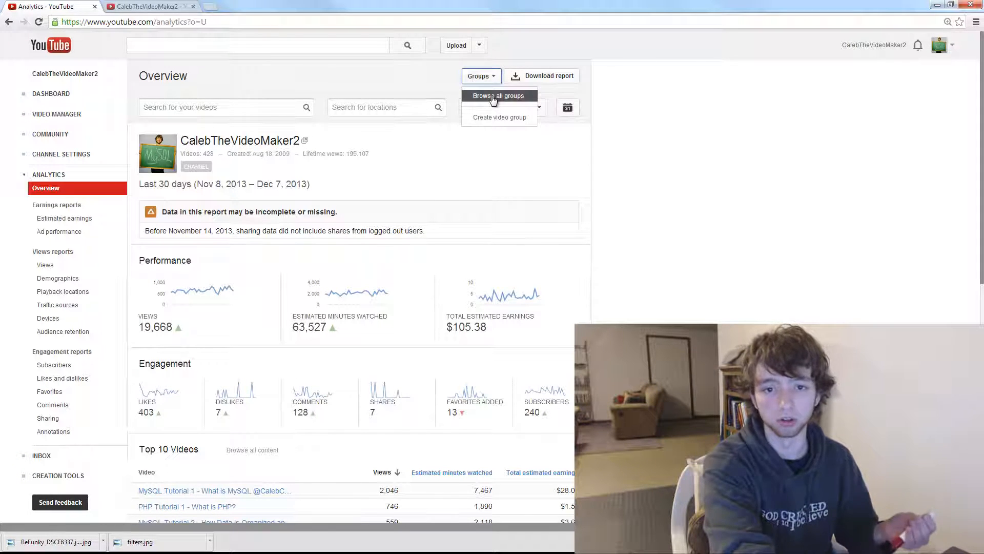
click(500, 95)
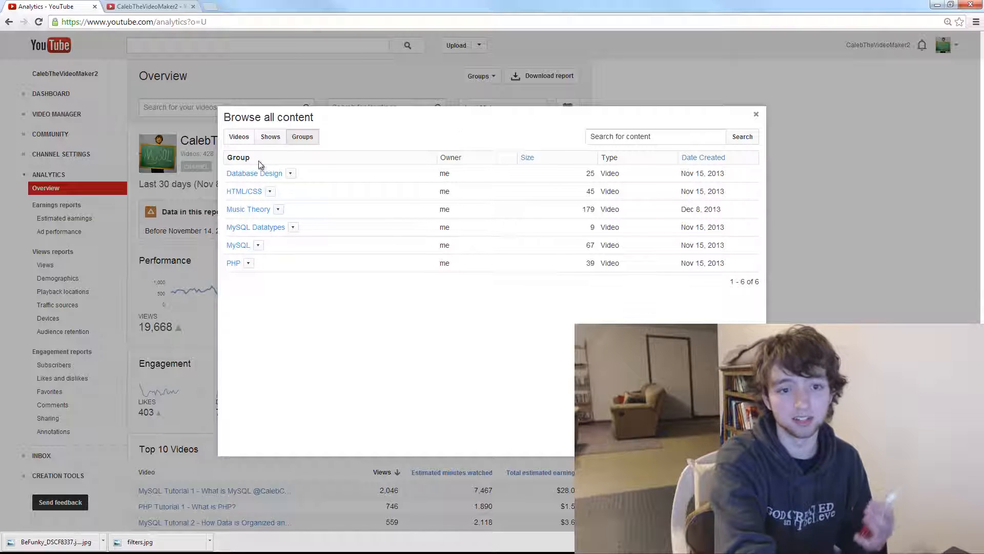
click(254, 173)
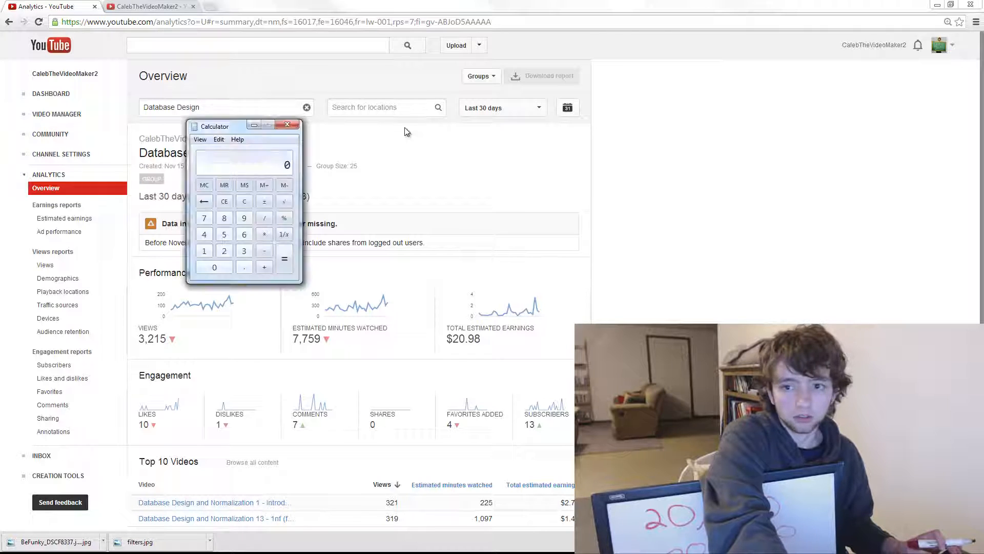
Move Calculator off the stats and compute 3215/20000×100 = 16.075%
drag(216, 126, 702, 135)
text(20000)
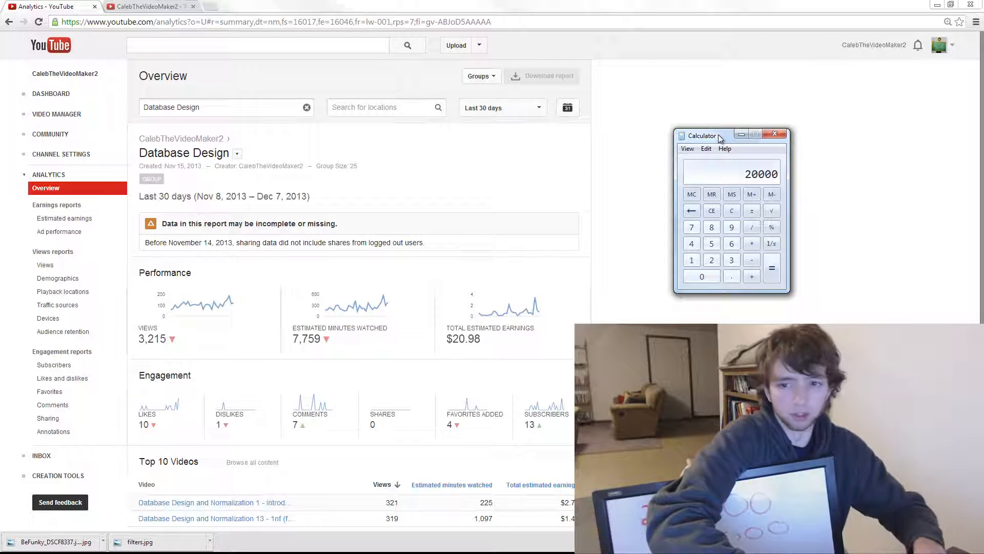
click(731, 211)
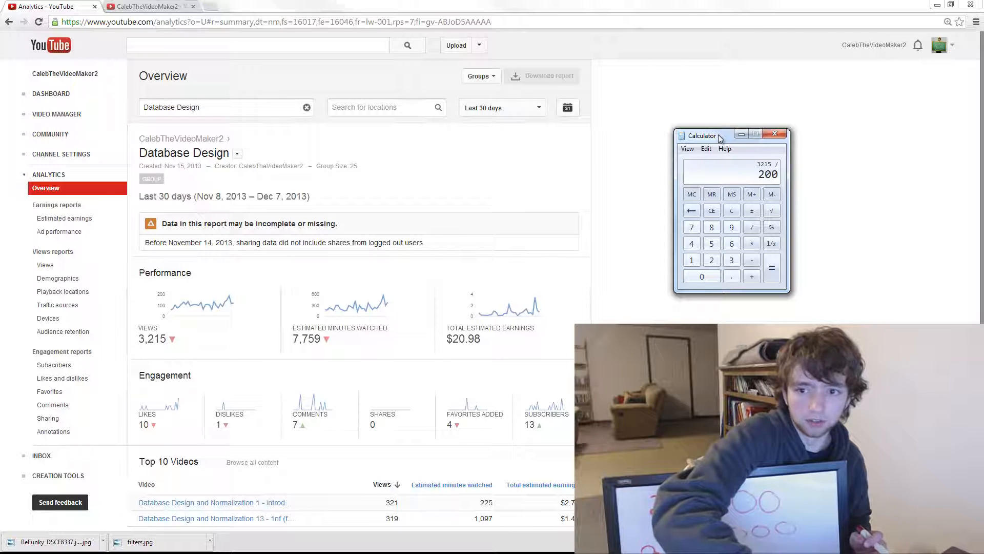
click(771, 269)
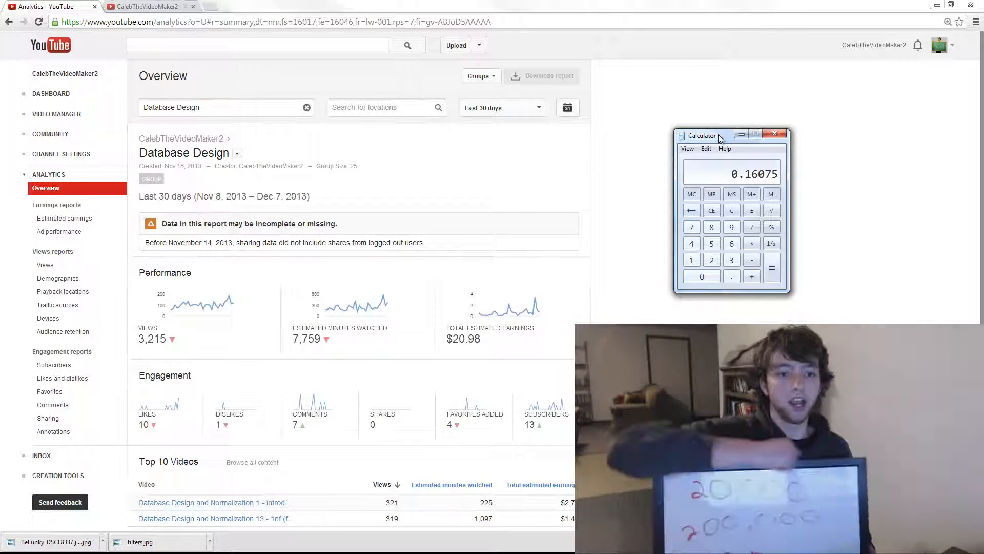
mouse_move(554, 296)
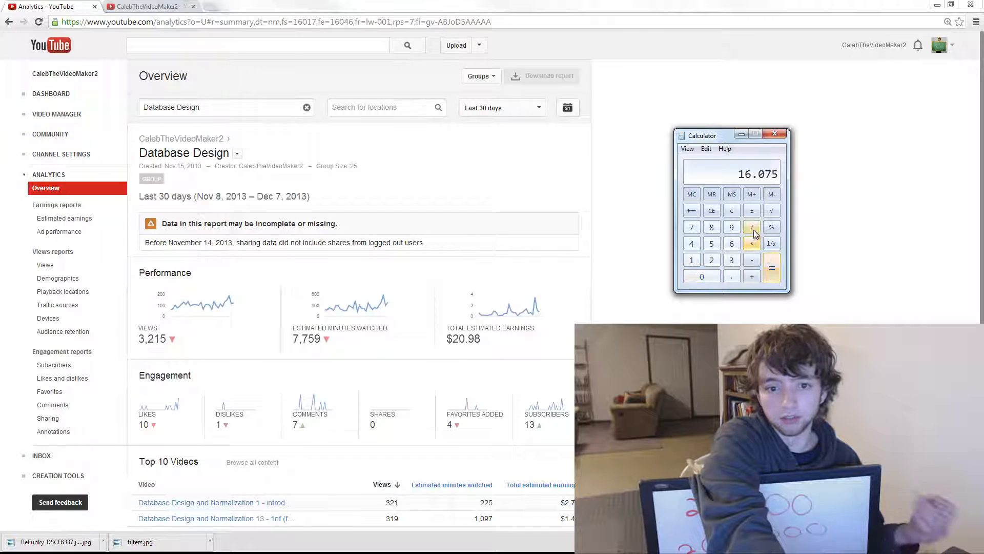
Divide the percentage by 25 to get 0.643, then start entering 3215 ÷ 25
click(711, 260)
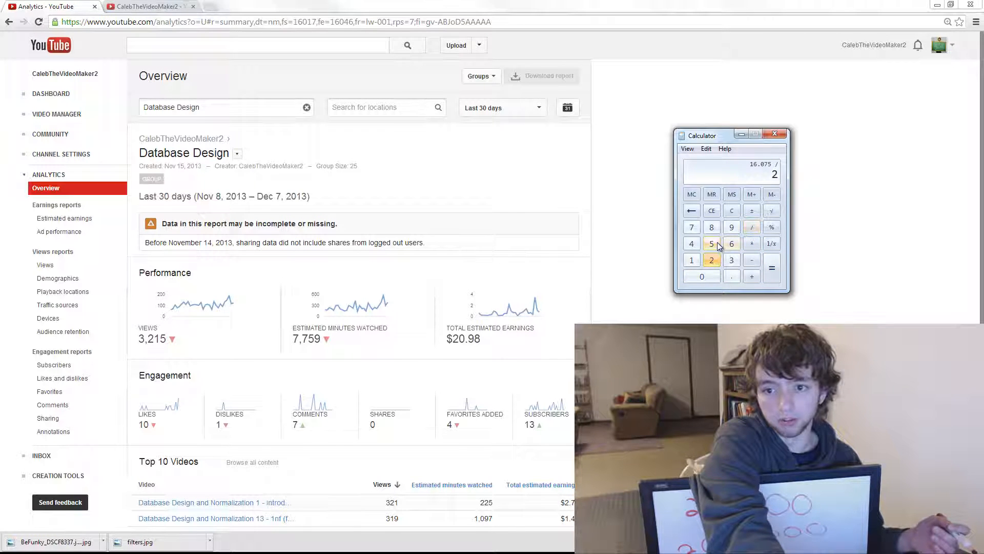
click(772, 268)
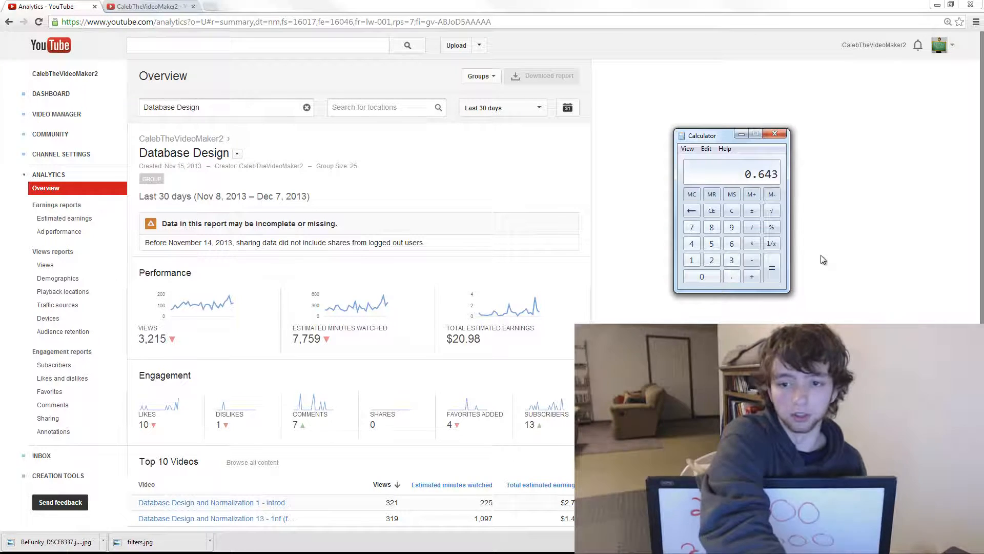
click(732, 260)
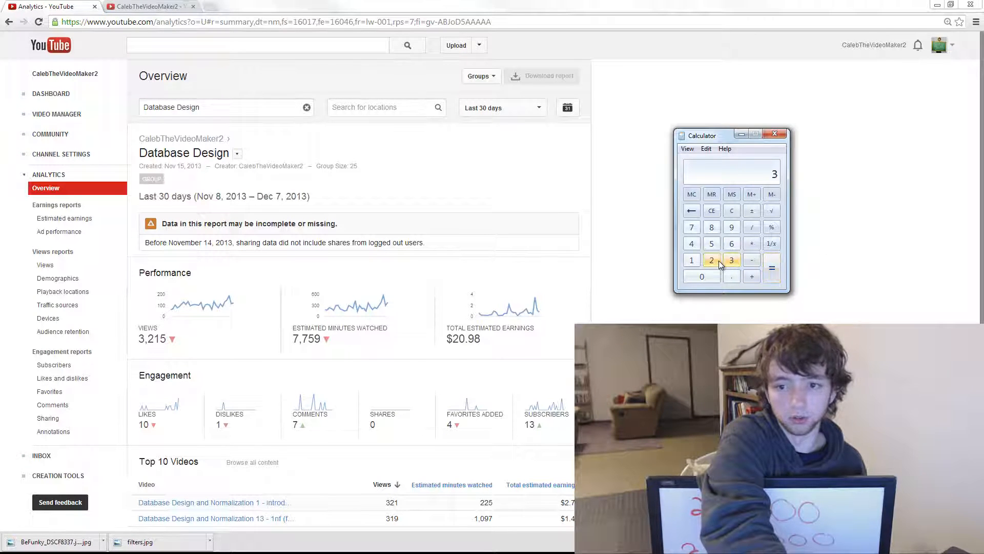
click(711, 243)
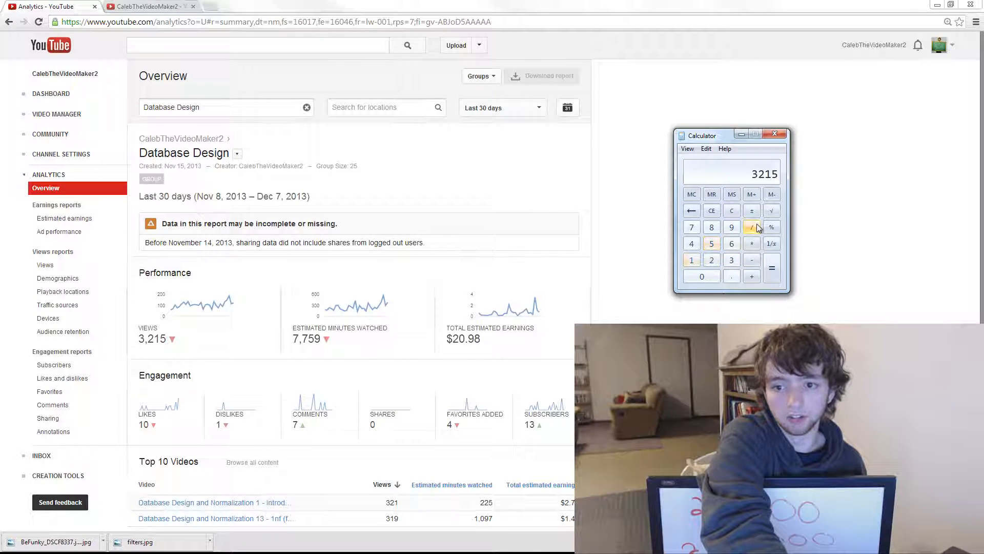
click(772, 268)
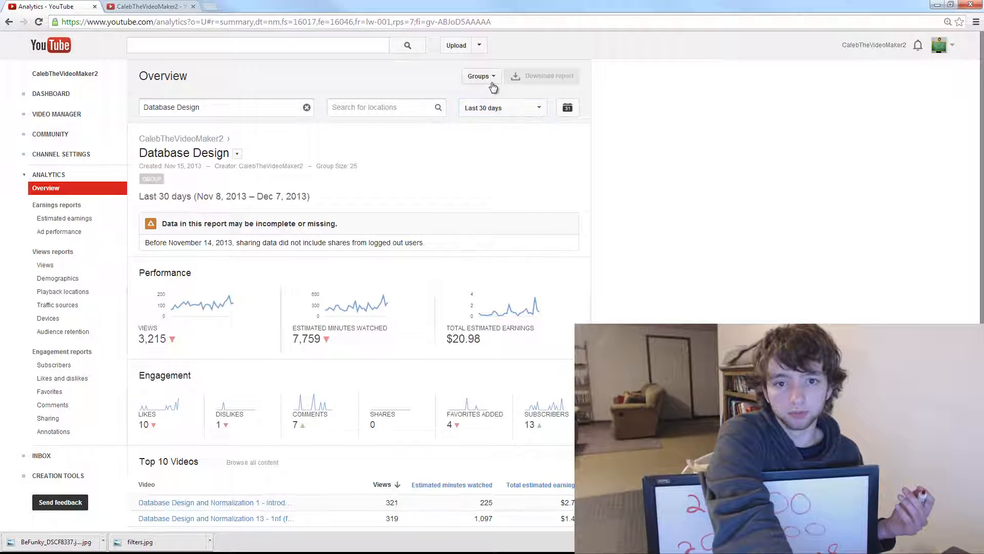
Search content for 'PHP' and open the PHP group report (1,893 views, 94 likes)
click(251, 463)
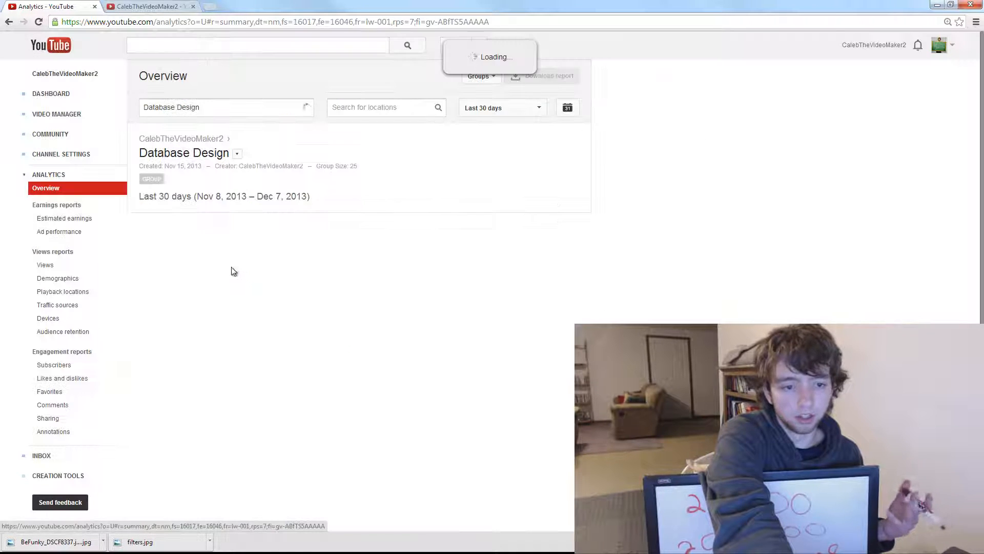
text(PHP)
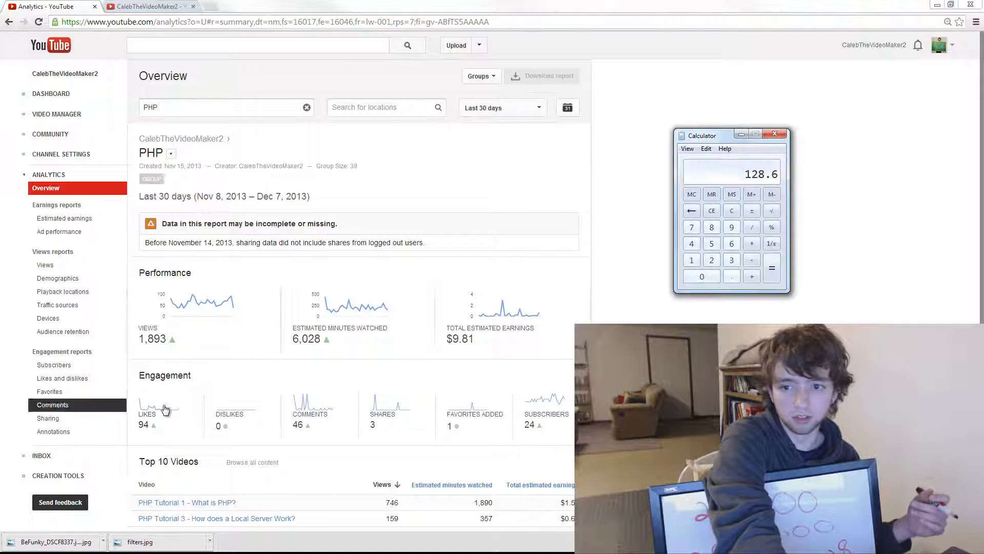
Compute the PHP group's average views per video: 1893 ÷ 39 = 48.54
click(692, 260)
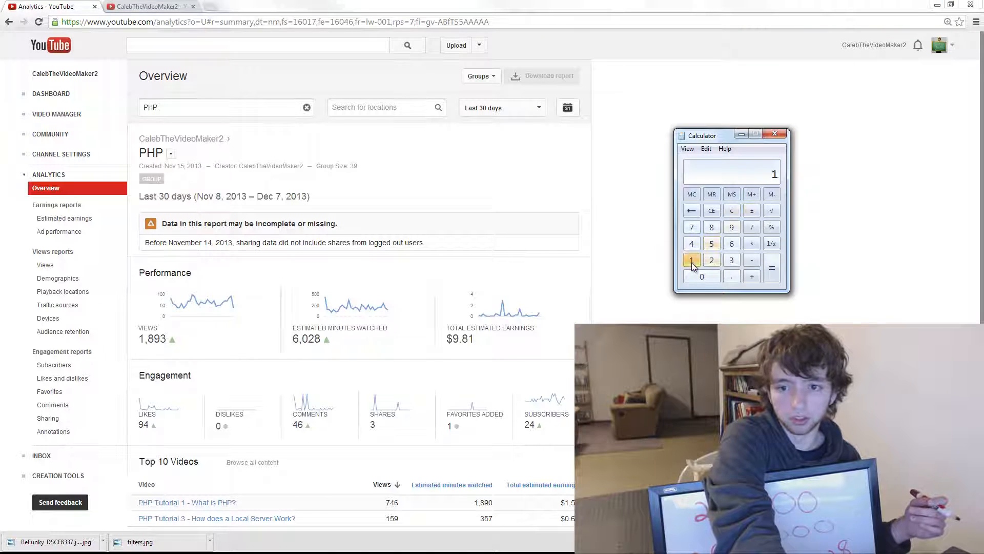
click(732, 259)
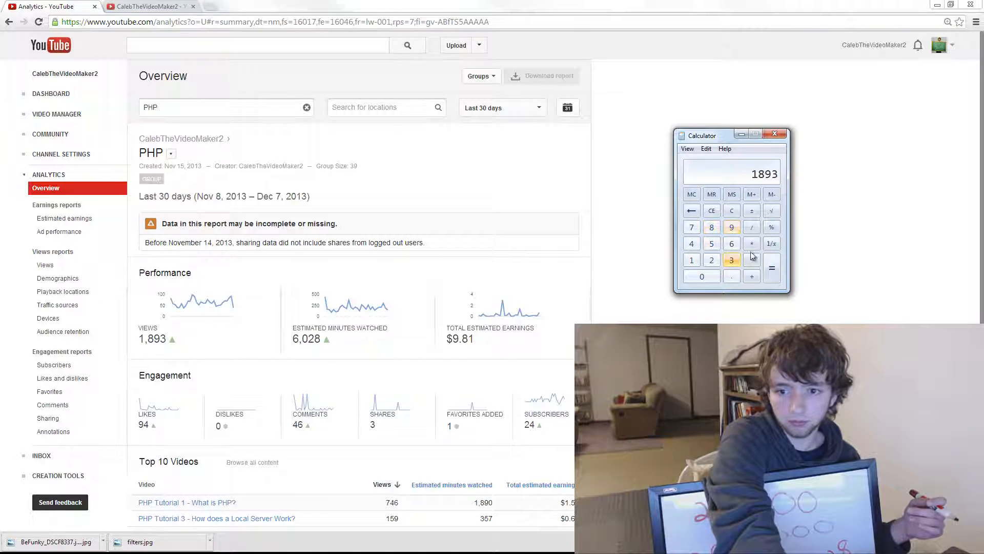
click(752, 227)
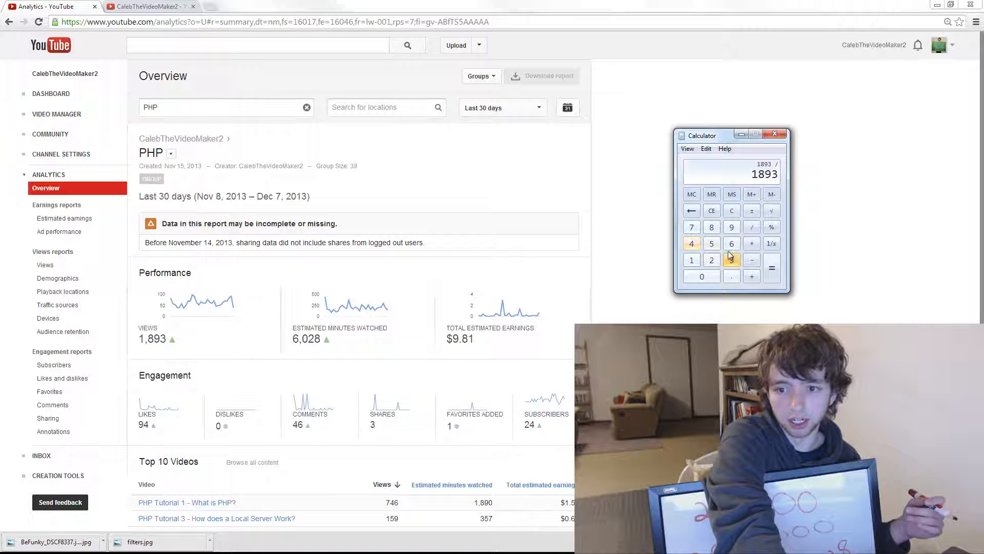
click(772, 268)
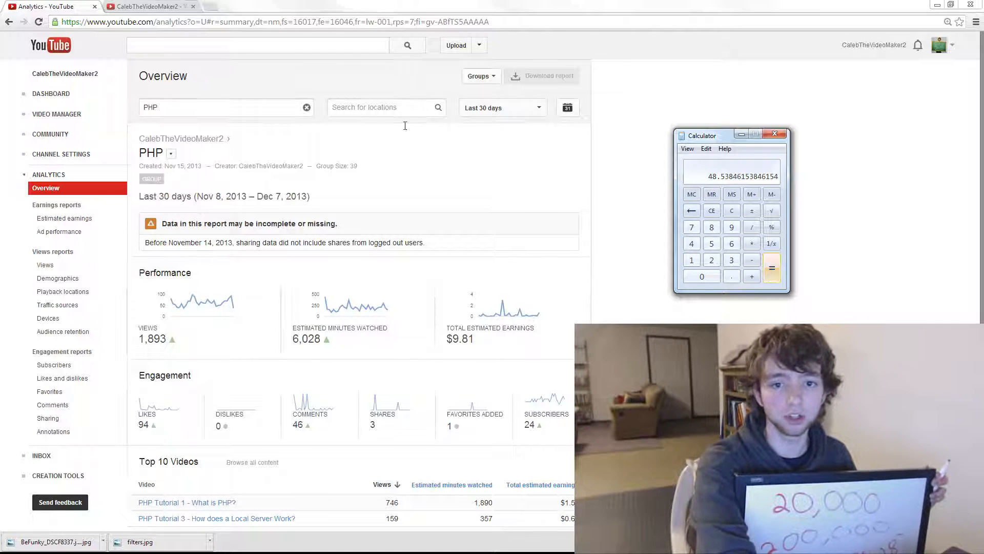
click(252, 462)
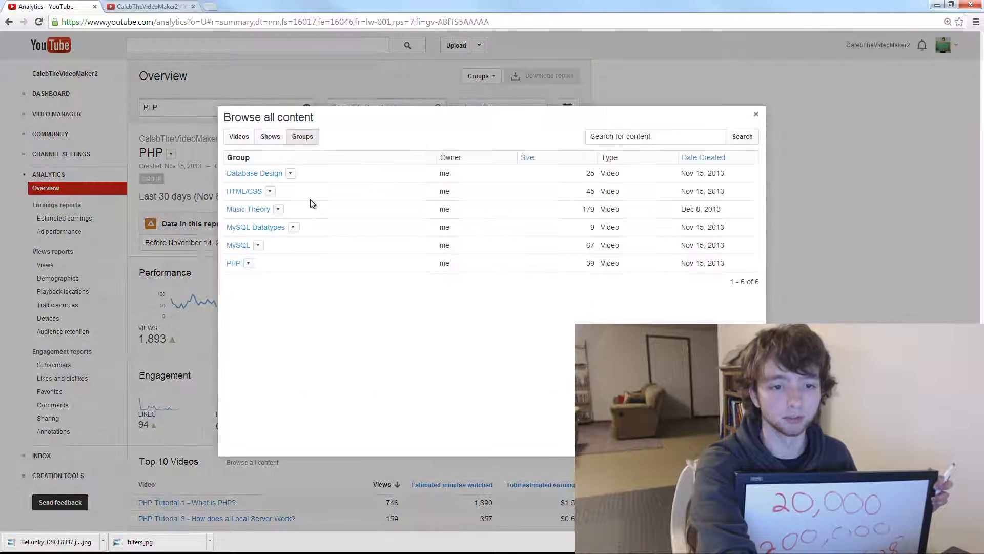
Open the MySQL group report: 67 videos, 9,128 views, 32,717 minutes watched
click(233, 263)
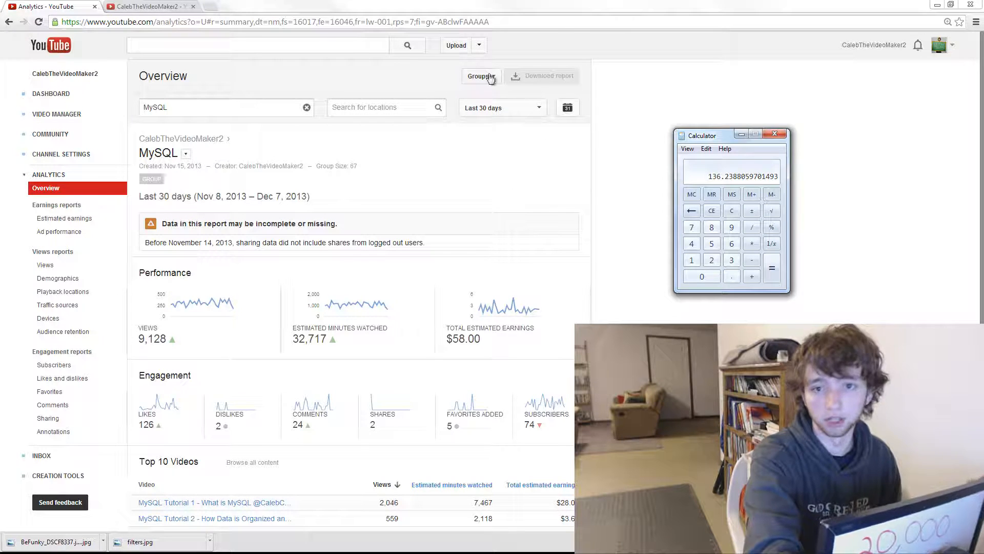
Reopen the saved groups list and pick the HTML/CSS group
click(252, 463)
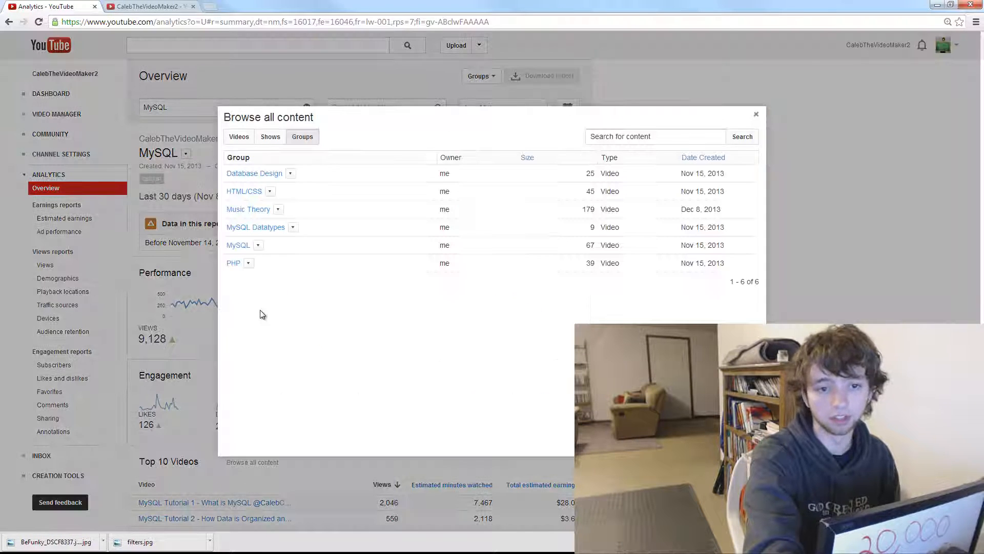
click(237, 246)
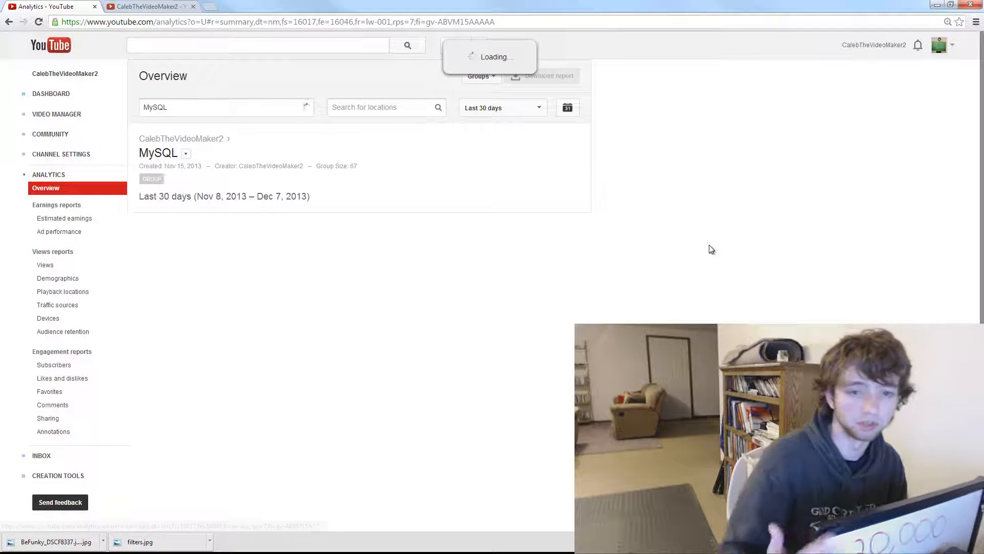
mouse_move(712, 226)
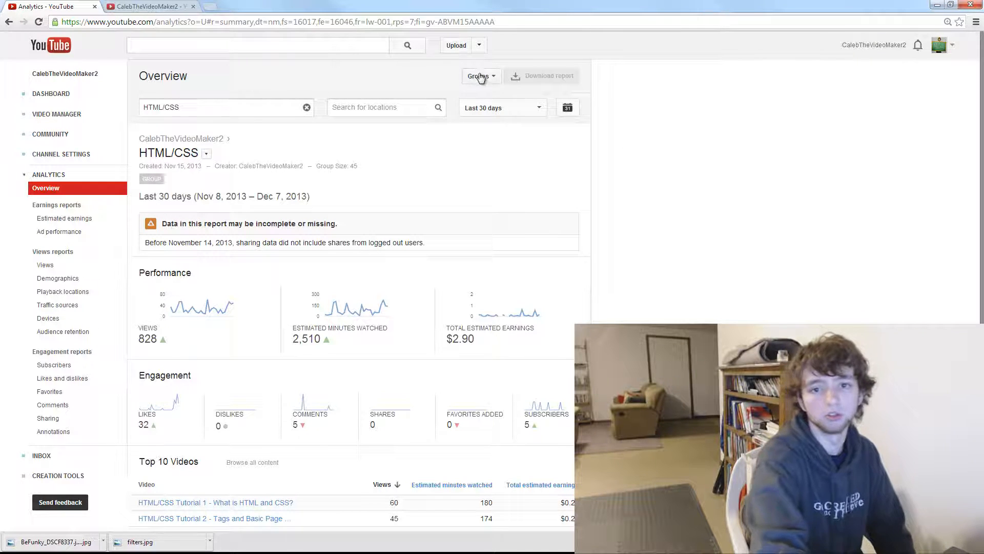
click(480, 75)
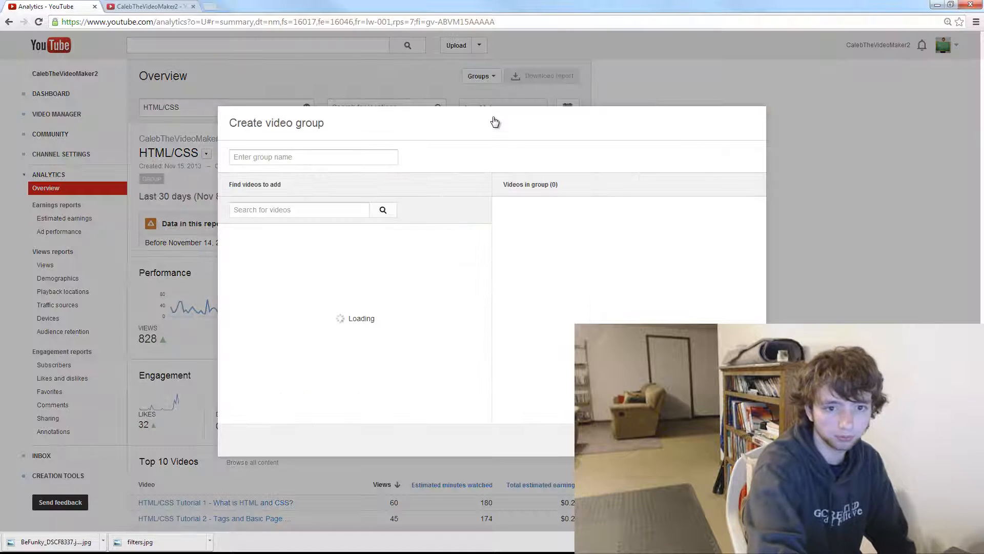
click(313, 157)
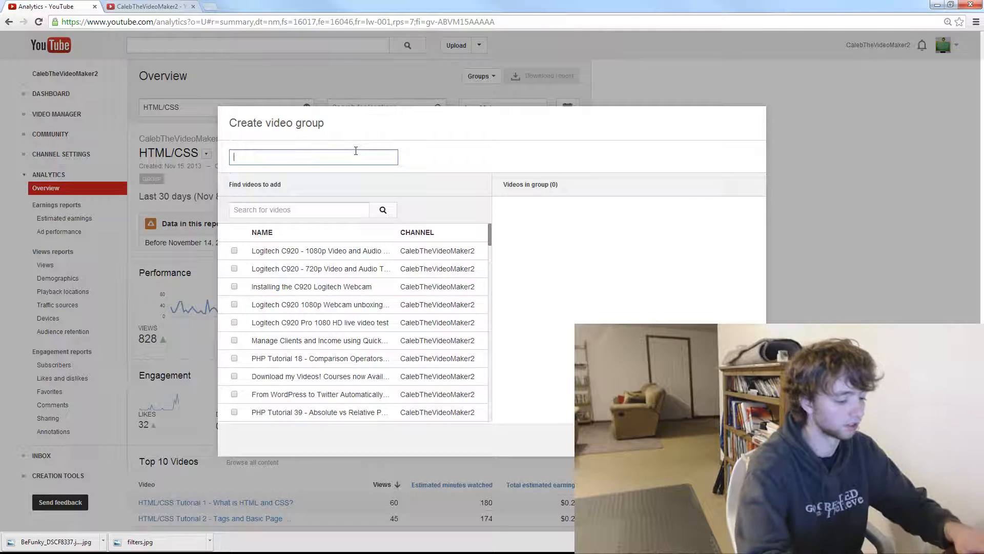
text(LOG)
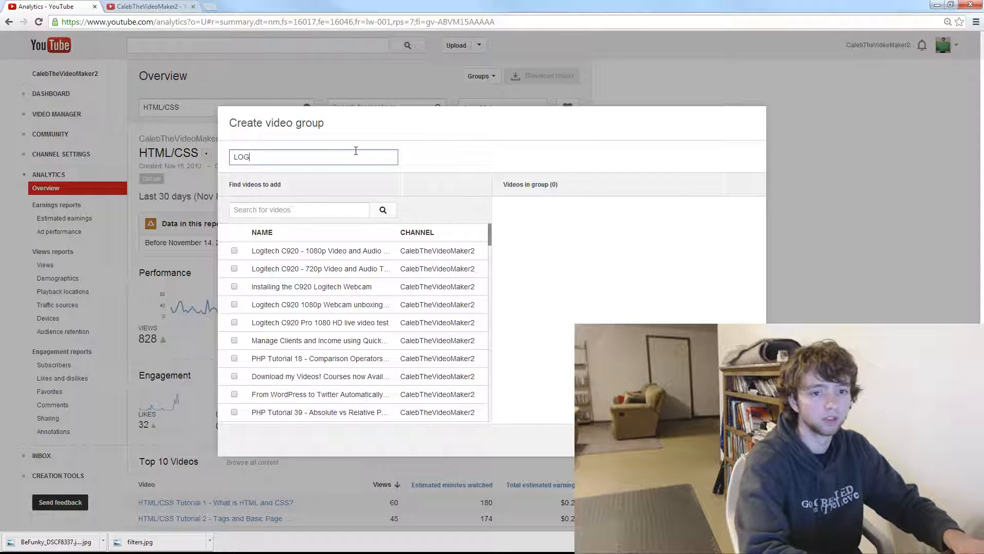
text(Logitech C920)
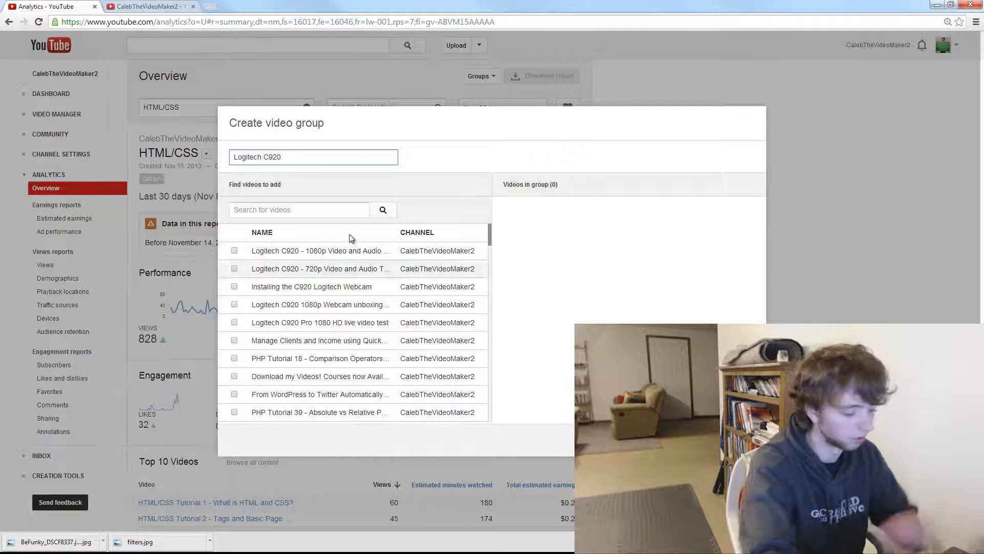
text(c920)
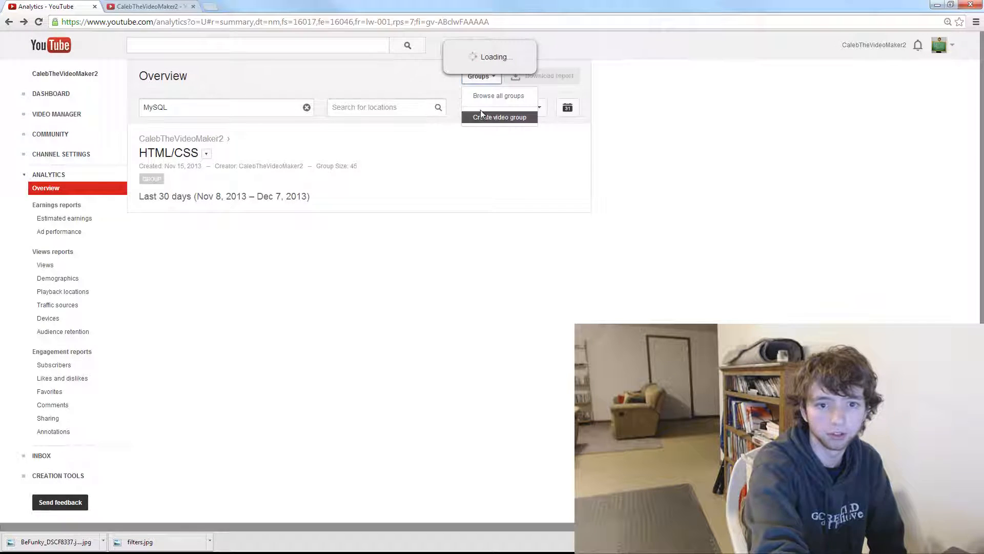
Create the C920 group by searching 'c920' and adding the five matching camera videos
click(499, 117)
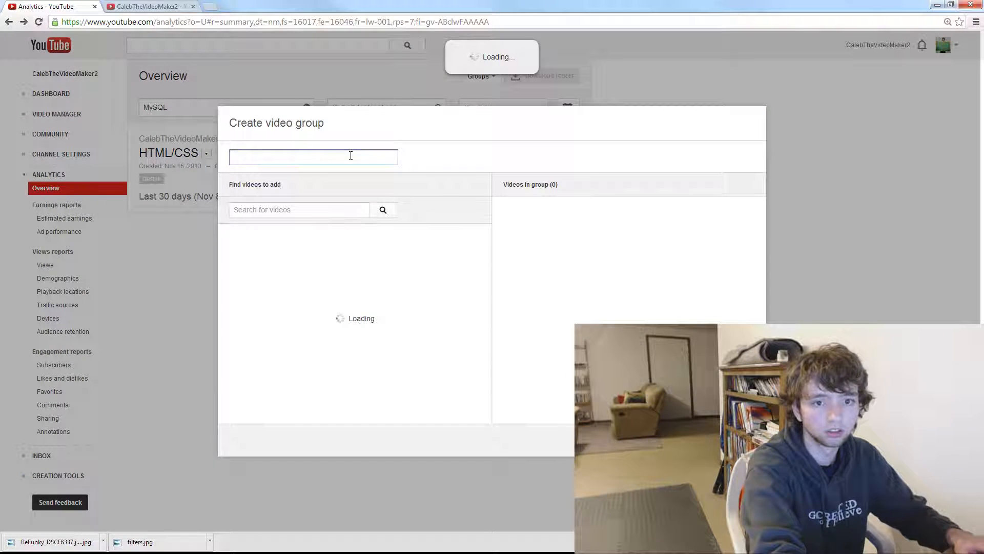
text(C920)
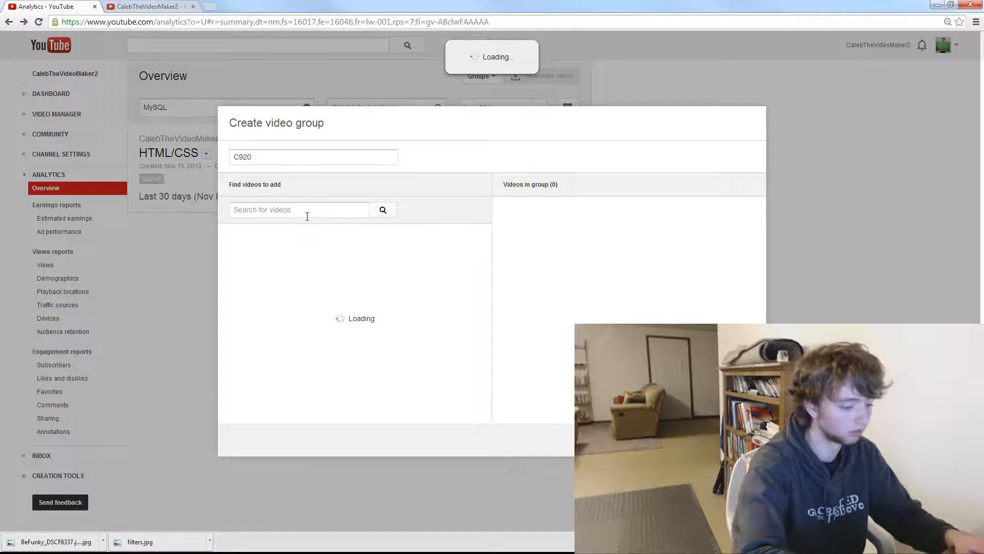
text(c920)
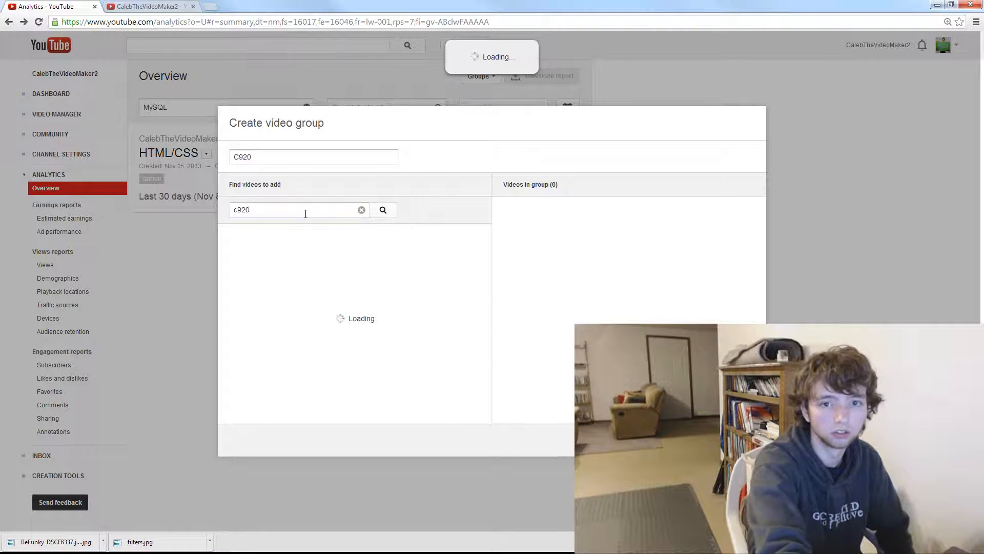
click(383, 209)
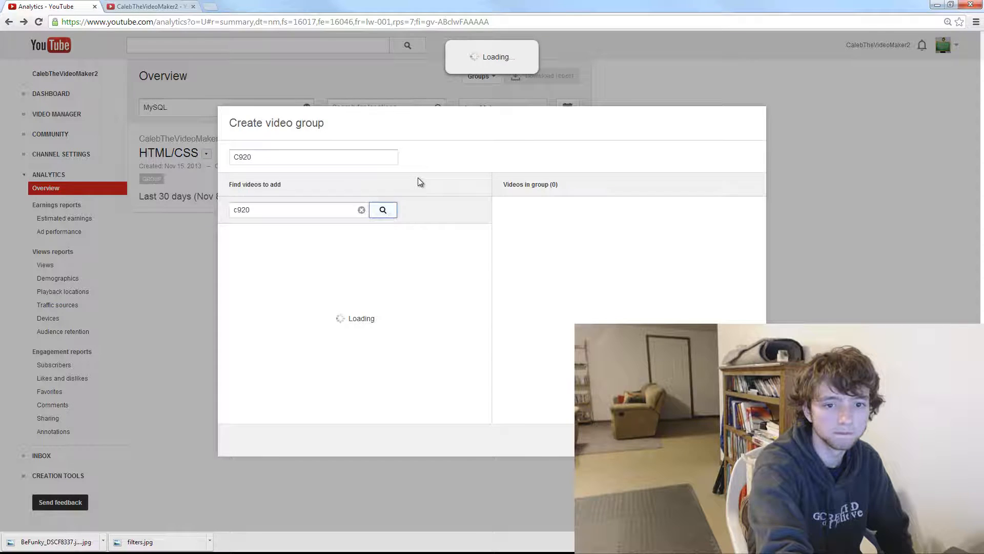
click(383, 209)
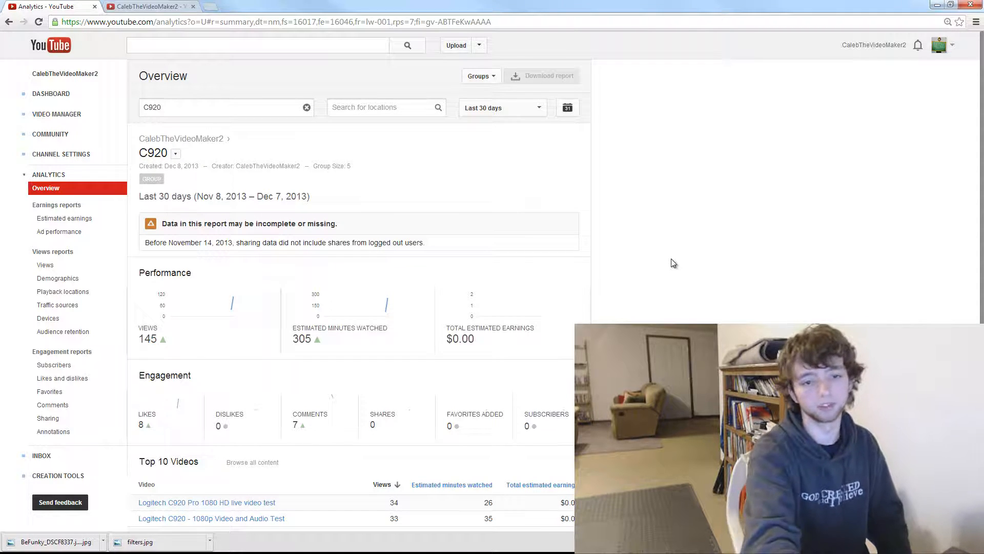
mouse_move(228, 322)
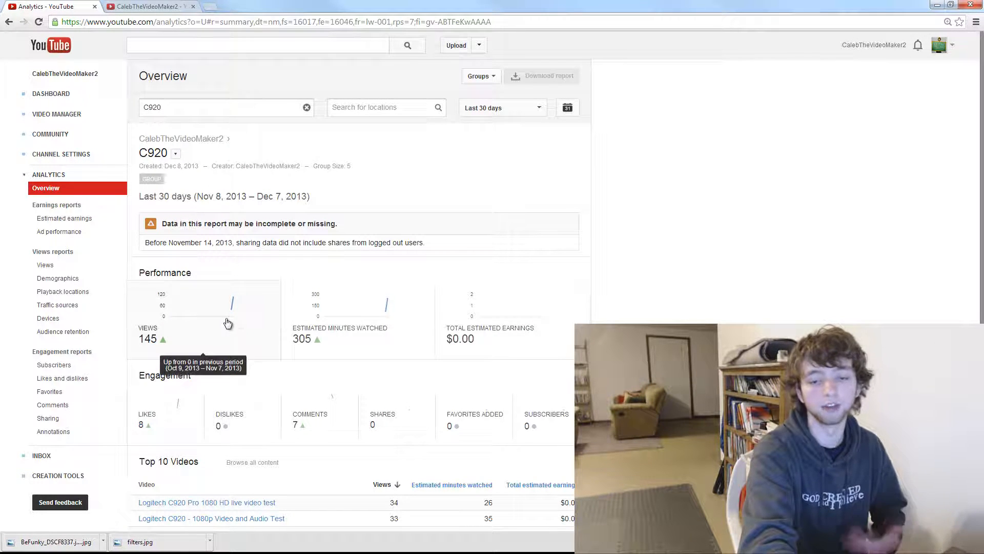
mouse_move(586, 174)
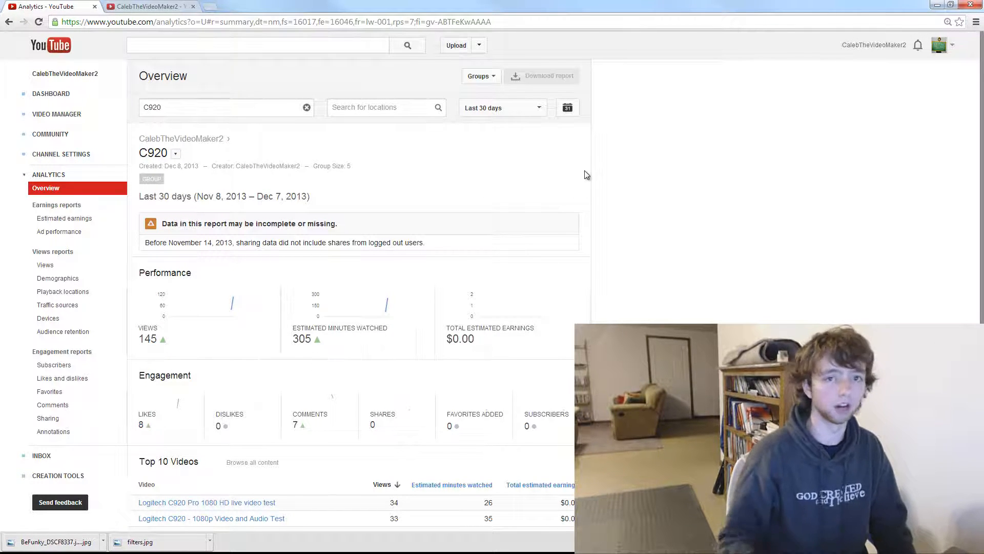